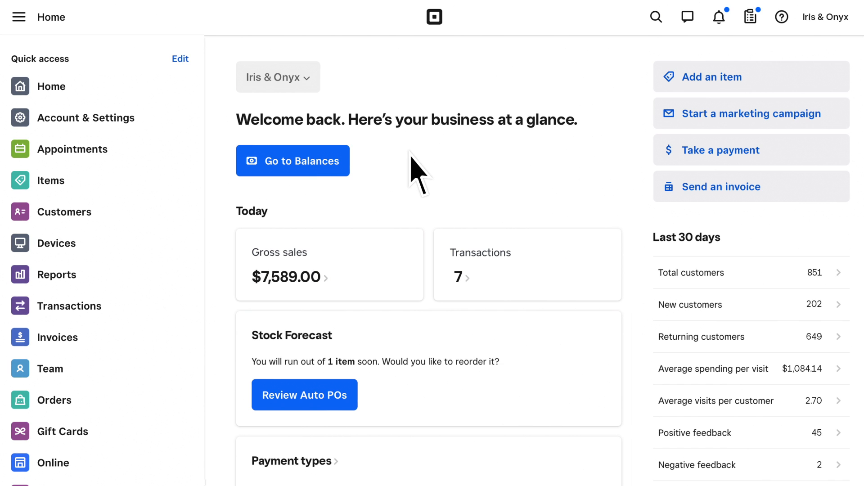
Go to Appointments and show the Online Booking channels page
click(72, 149)
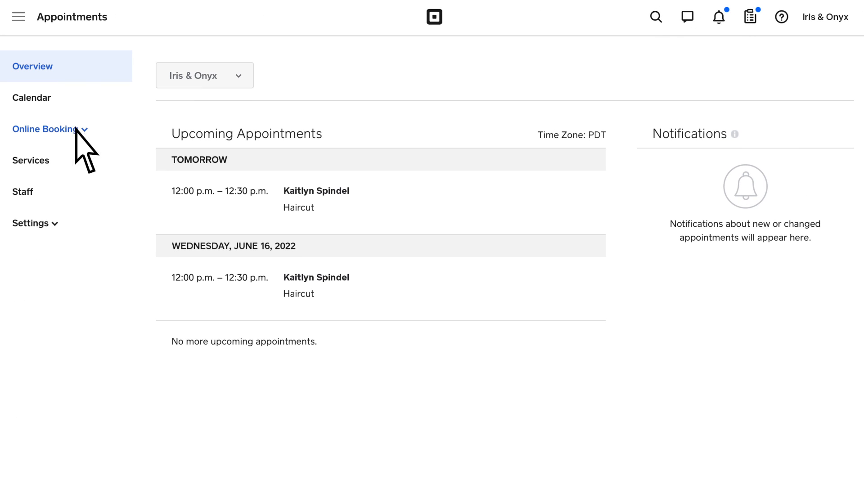
click(43, 129)
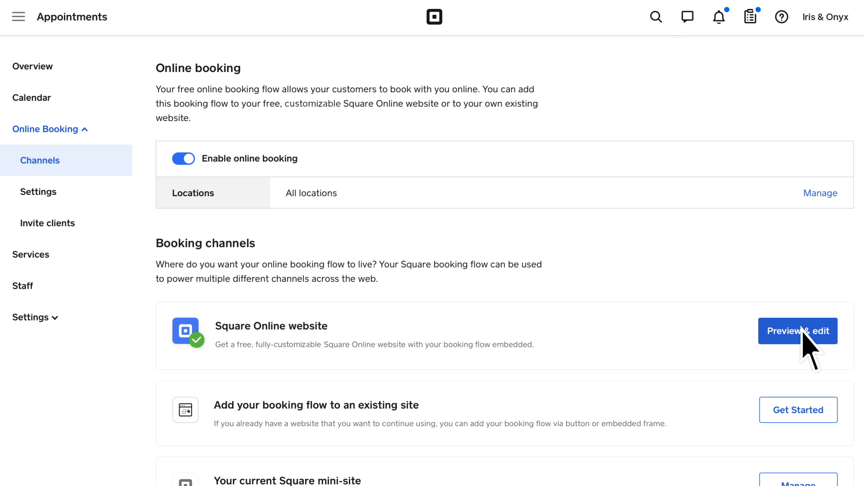
Launch the Square Online editor and preview the site at desktop size
click(796, 330)
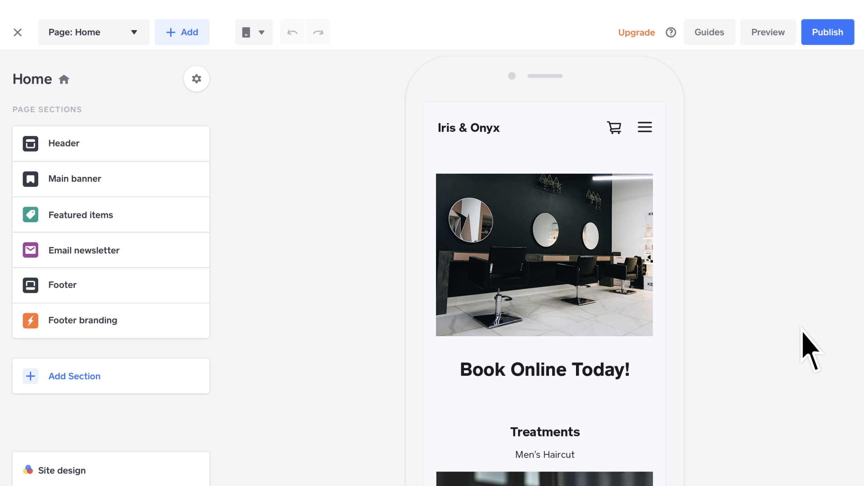
click(251, 33)
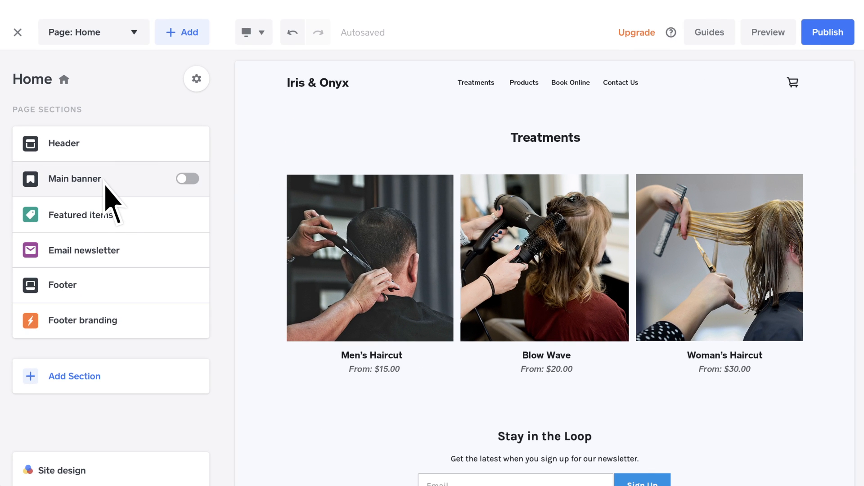
mouse_move(188, 184)
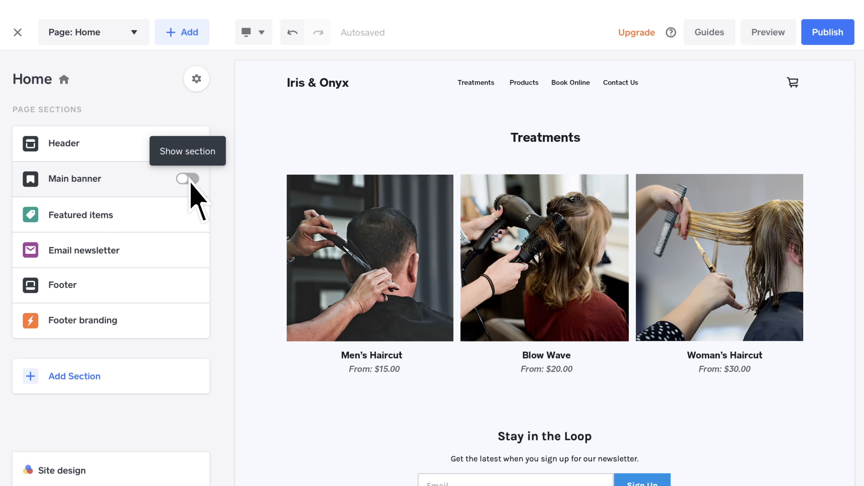
Show the main banner with the salon photo as a full-width background image
click(187, 179)
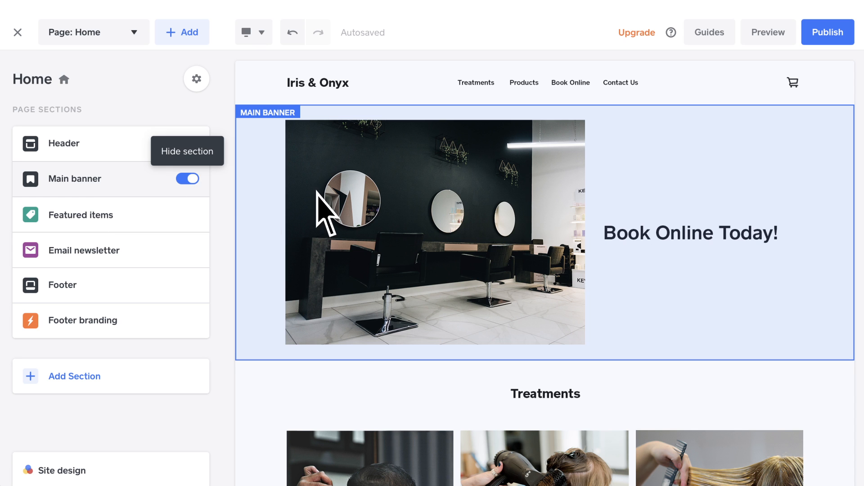
click(74, 178)
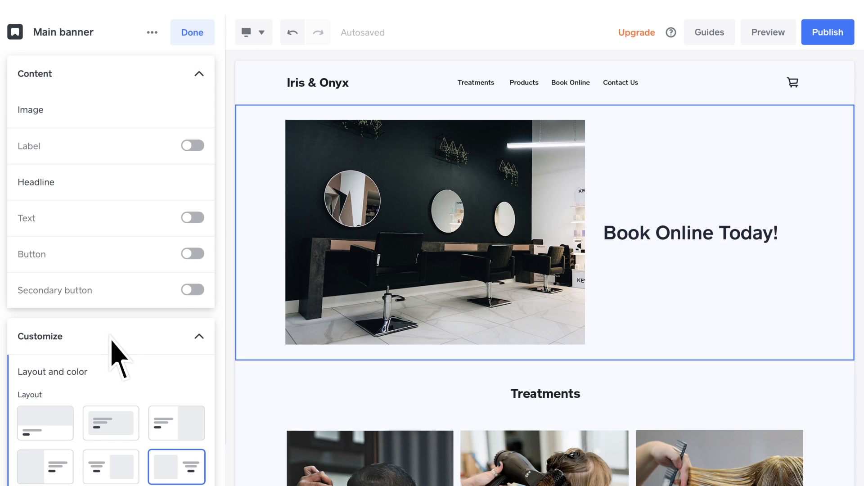
click(193, 136)
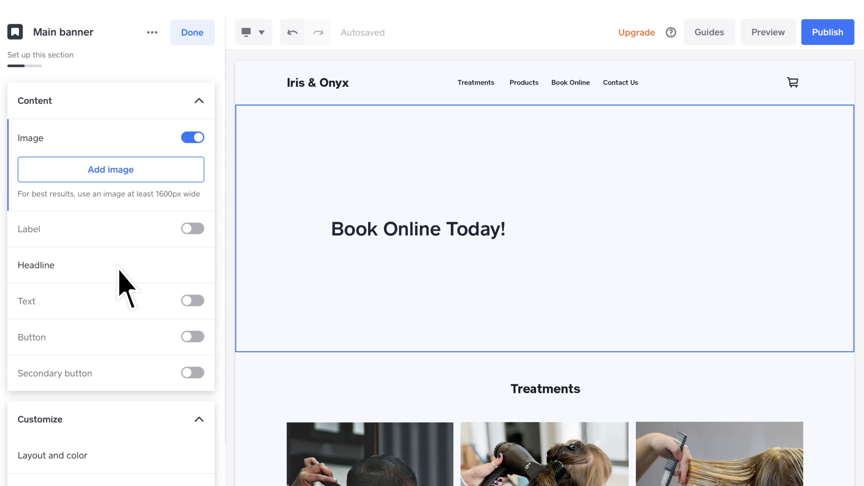
click(111, 169)
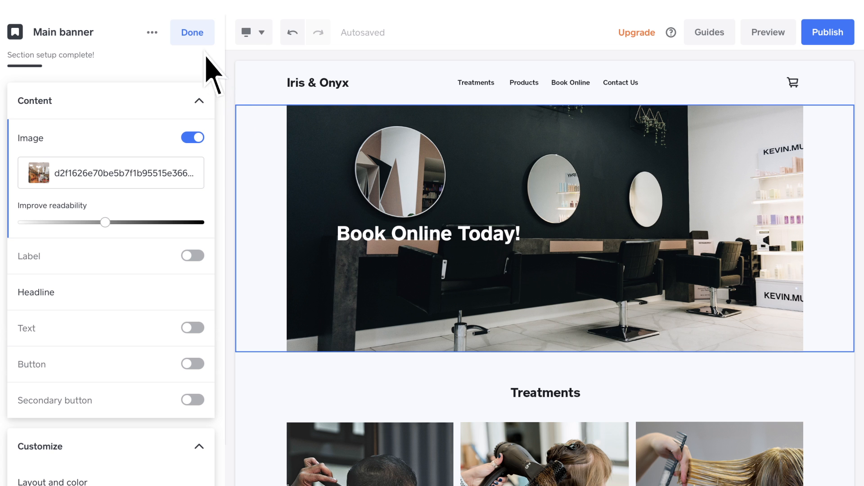
click(193, 32)
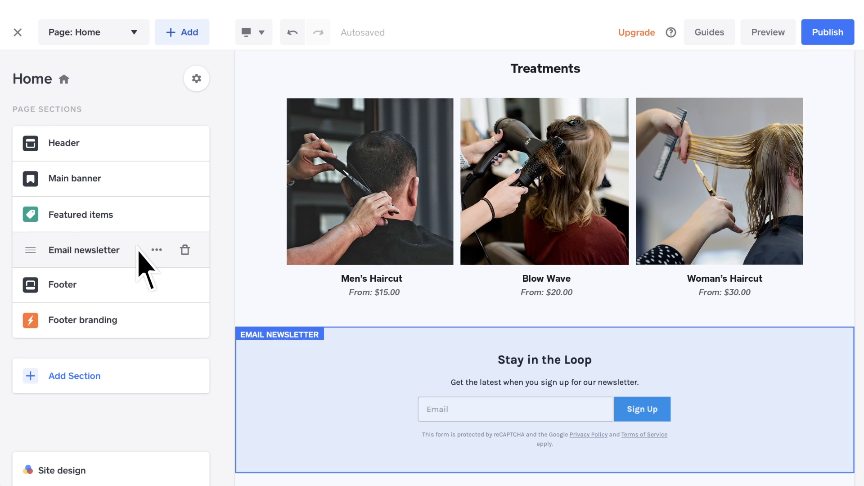
Delete the email newsletter section from the home page
click(185, 250)
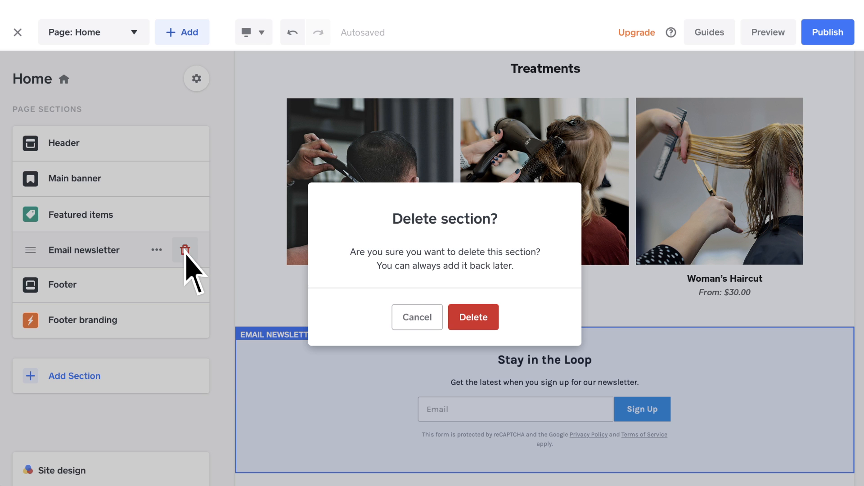
mouse_move(478, 327)
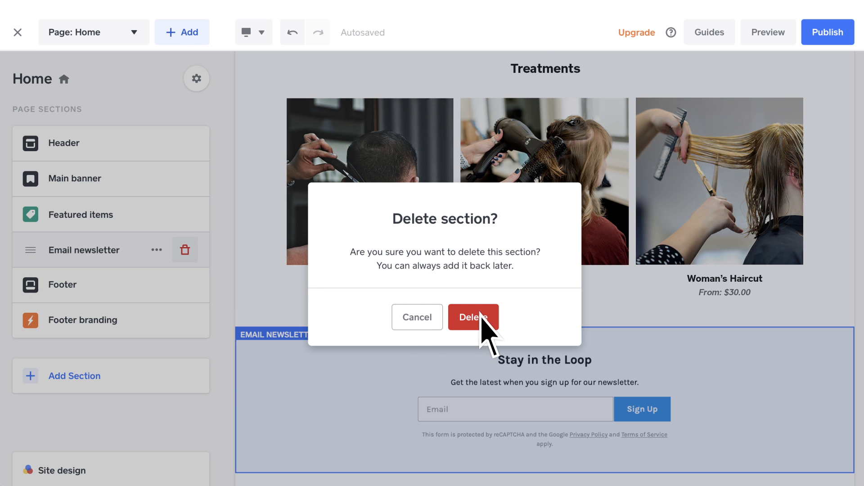
click(474, 317)
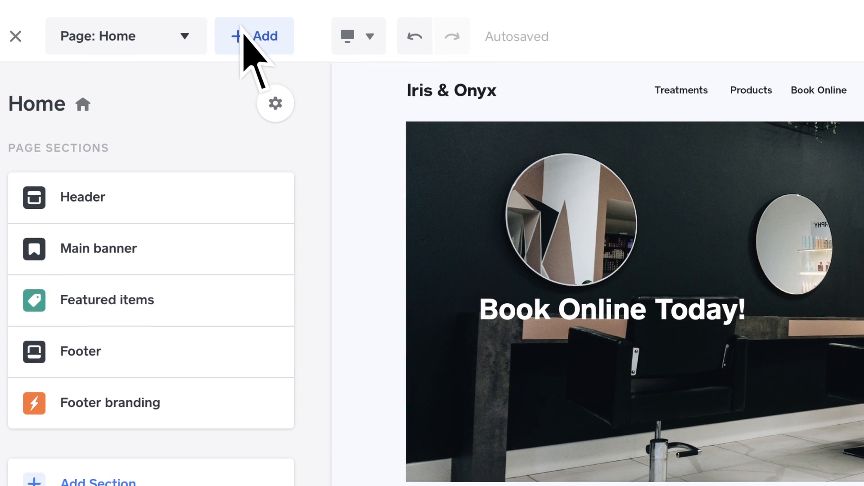
Add a Location and hours section to the home page
click(255, 36)
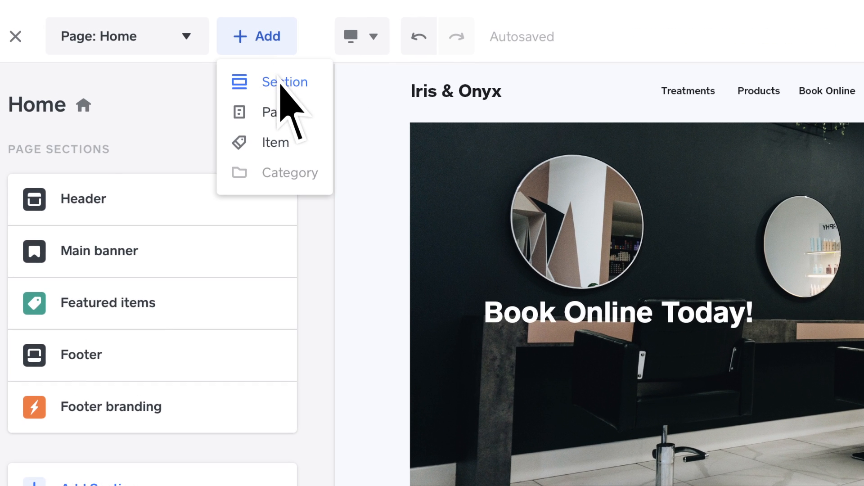
click(285, 82)
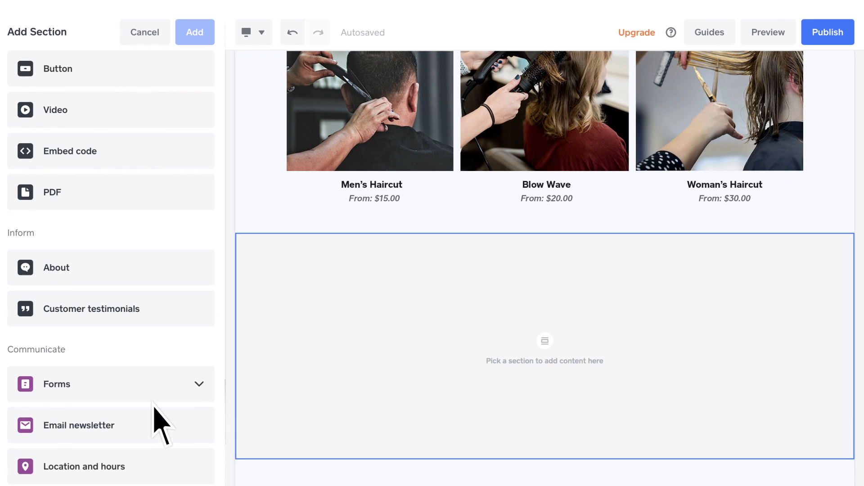
click(84, 479)
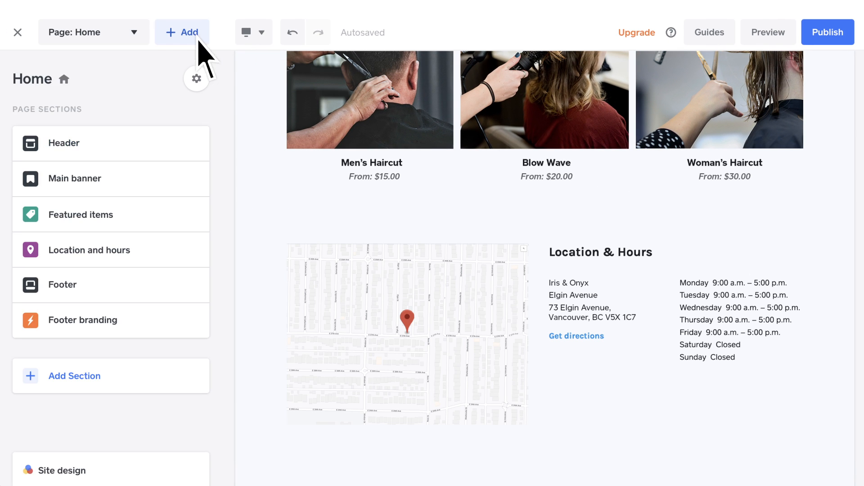
click(183, 32)
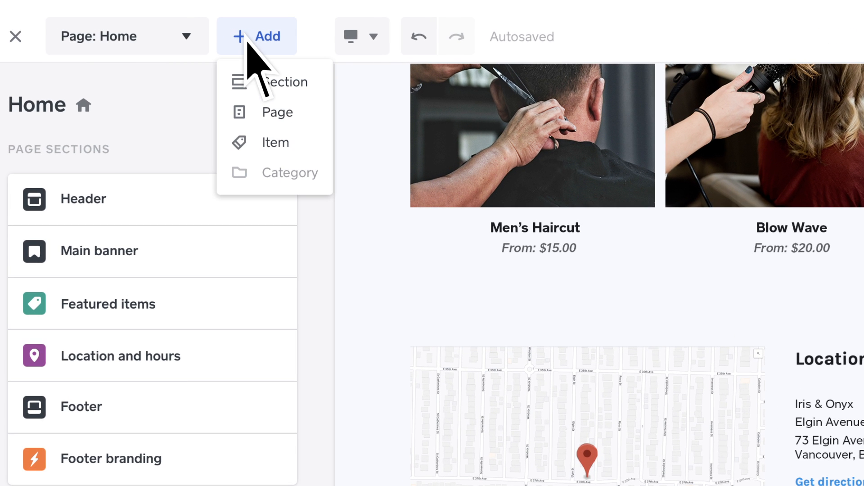
Add a Contact Us page to the site
click(277, 112)
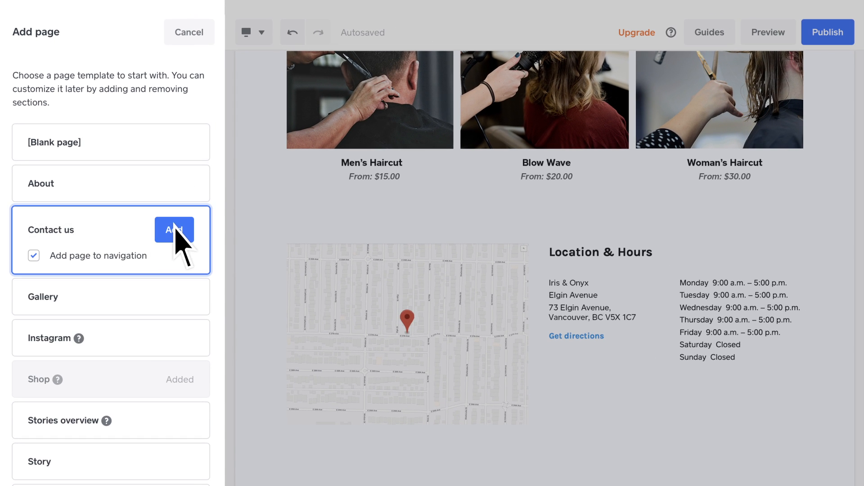
click(174, 230)
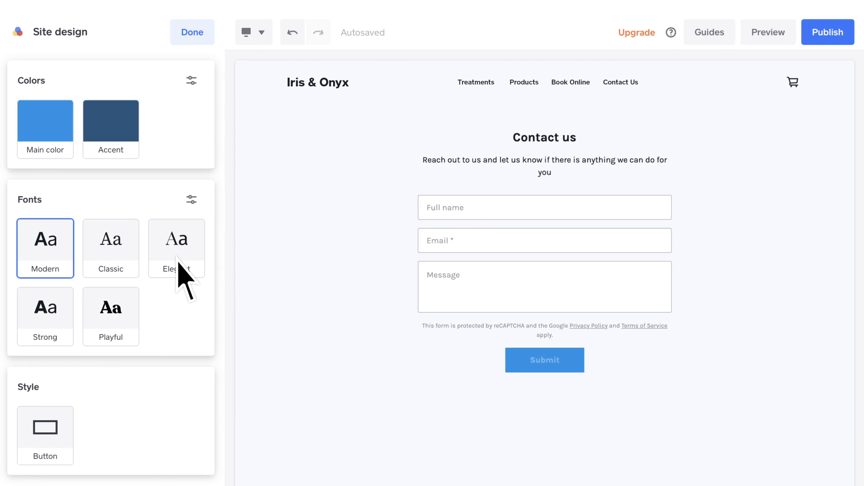
Switch the site font to Elegant and publish, replacing the current booking site
click(176, 246)
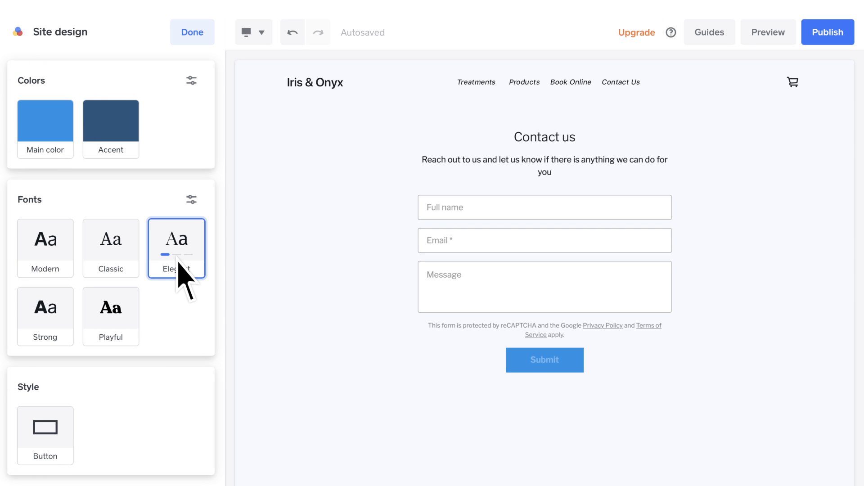
click(828, 32)
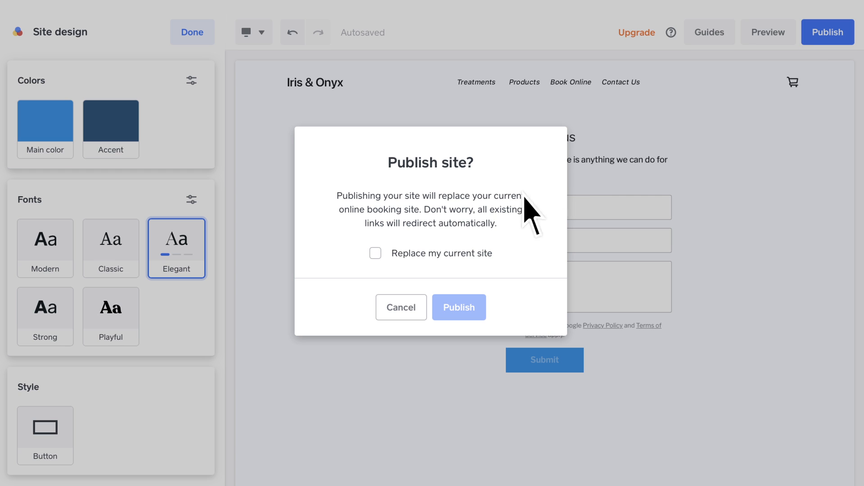
click(458, 308)
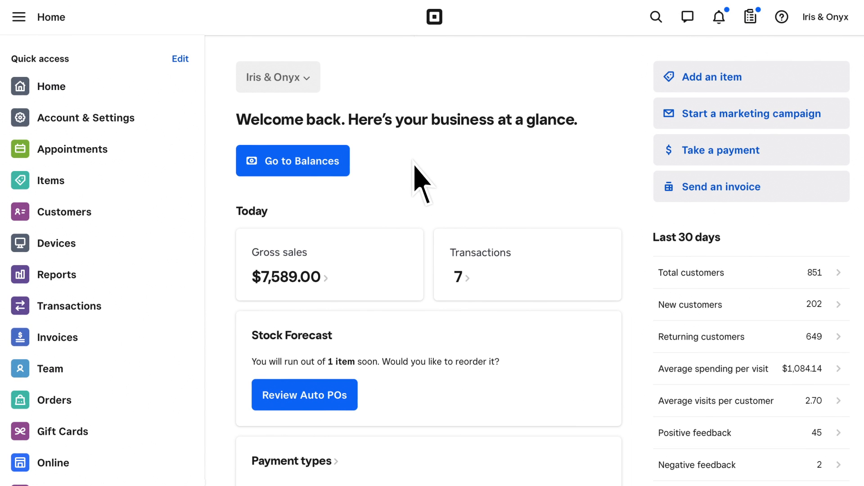
From Online Booking channels, start adding the booking flow to an existing site
click(72, 149)
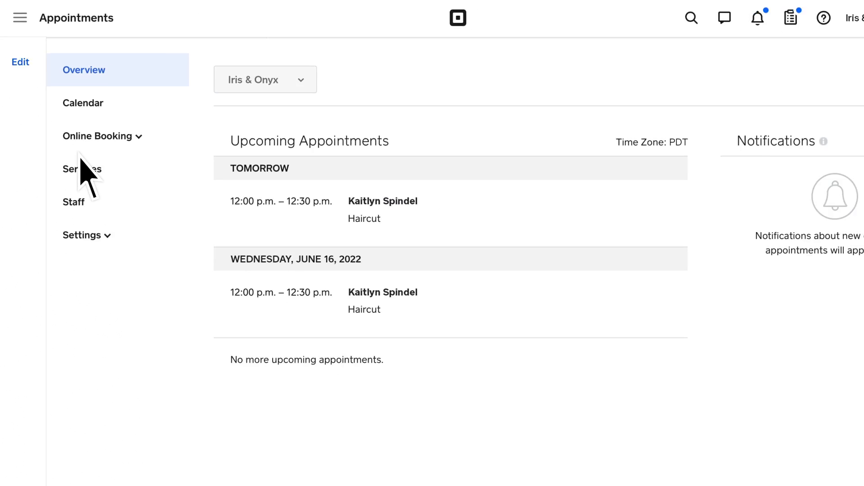
click(97, 135)
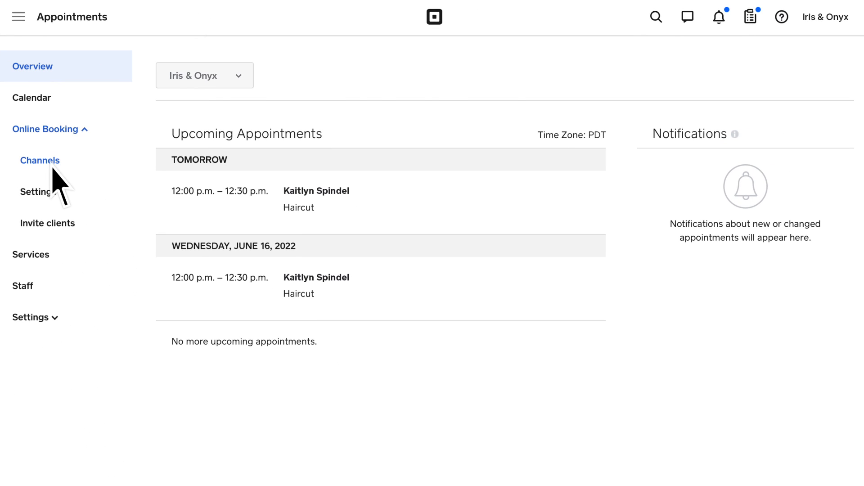
click(40, 160)
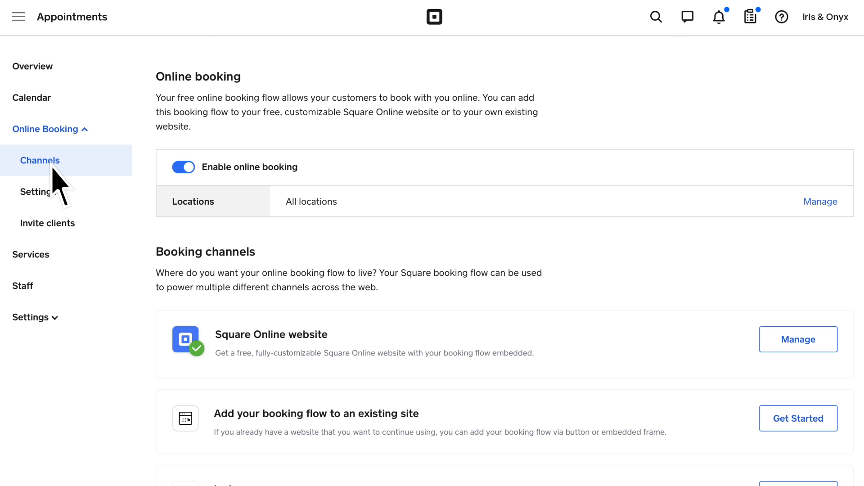
scroll(down, 3)
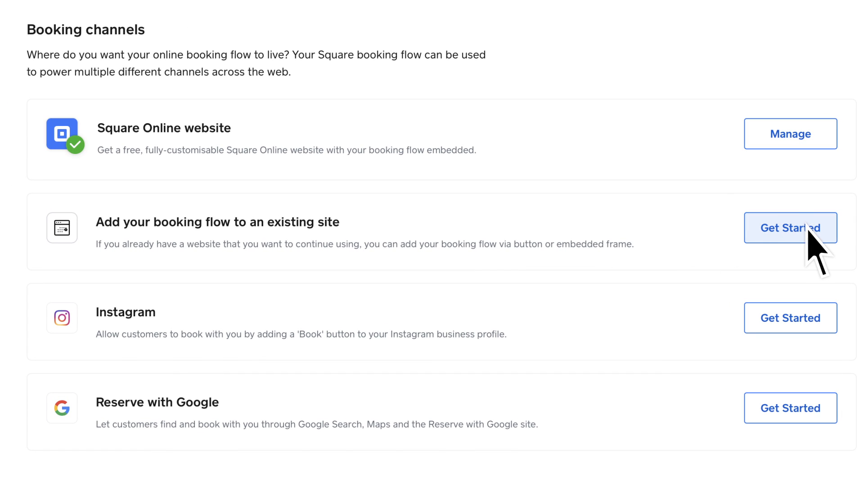
click(791, 227)
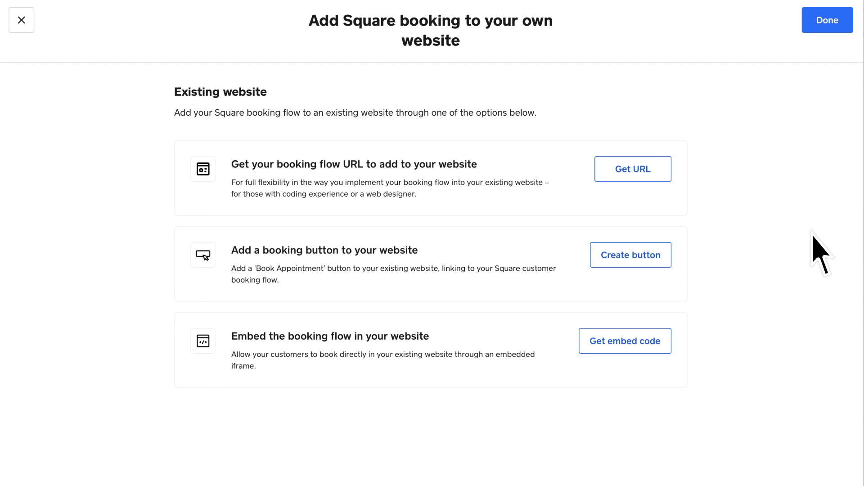
Generate and copy the booking embed code for the Downtown location
click(625, 341)
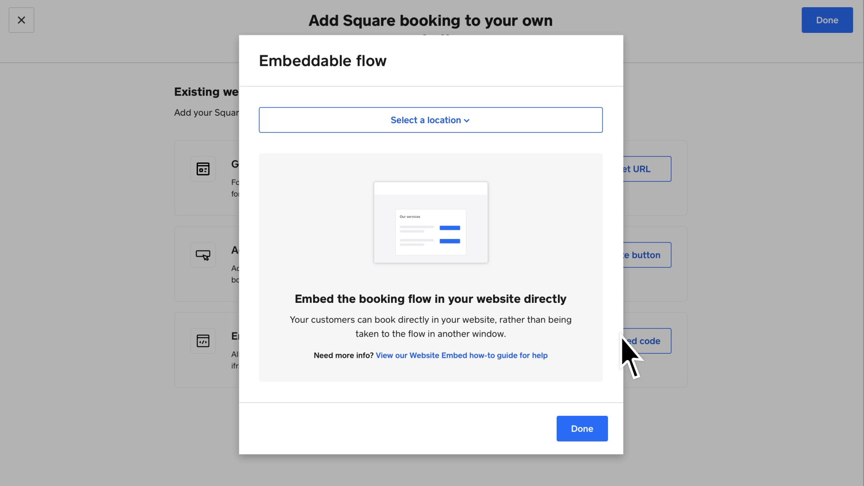
click(430, 120)
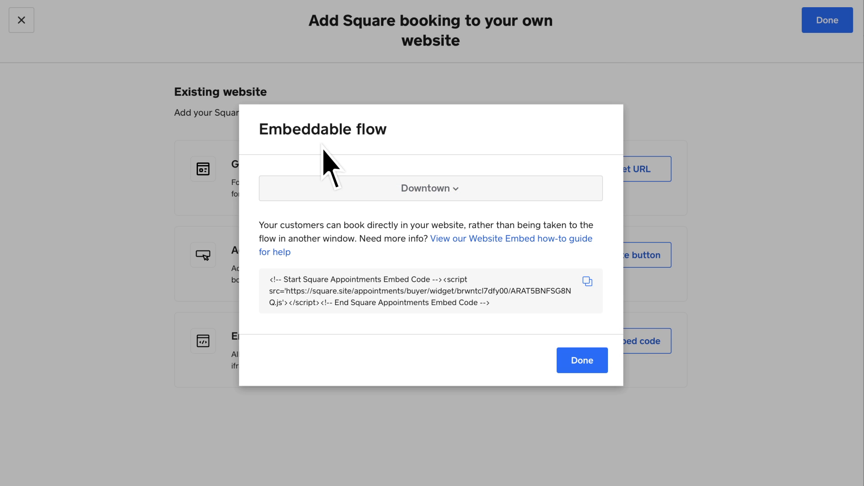
click(587, 281)
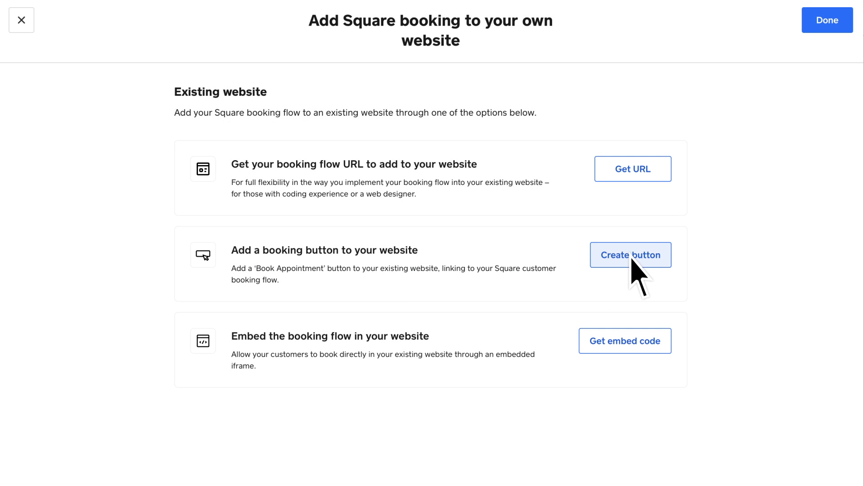
Create a booking button and give it the purple colour #A973A9
click(631, 255)
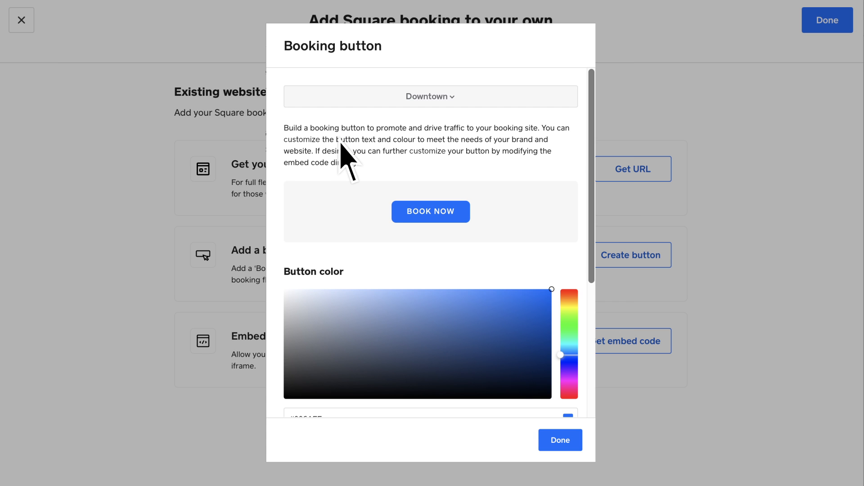
click(322, 374)
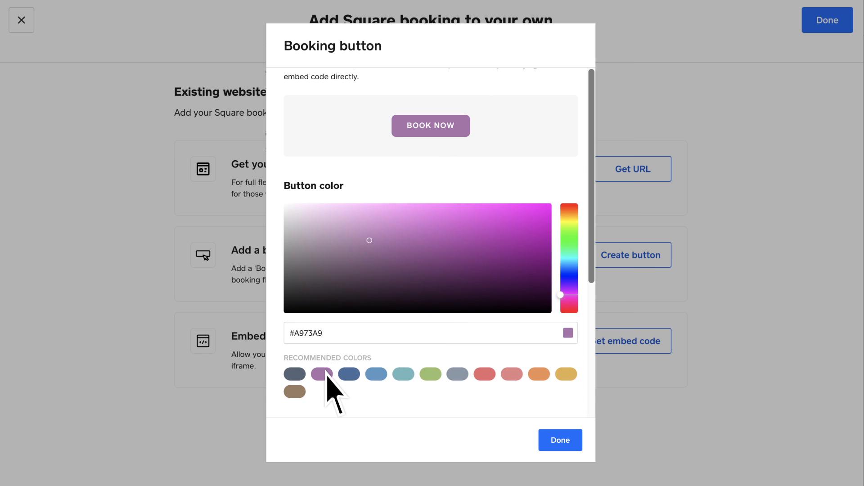
scroll(down, 3)
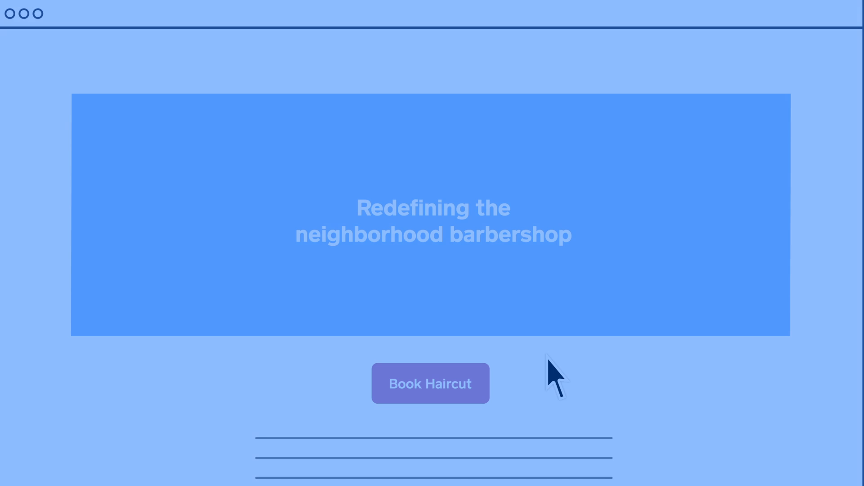
Finish the booking button and return to the Online Booking channels list
click(430, 384)
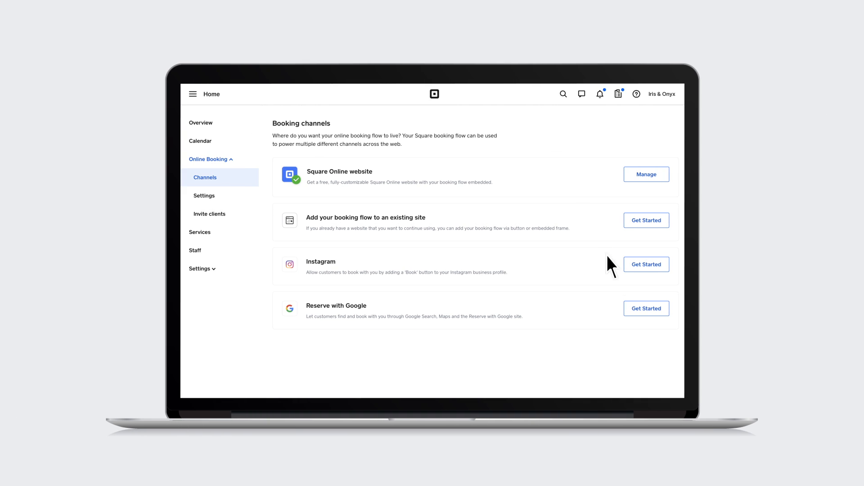
Request Reserve with Google as a booking channel and confirm
click(646, 308)
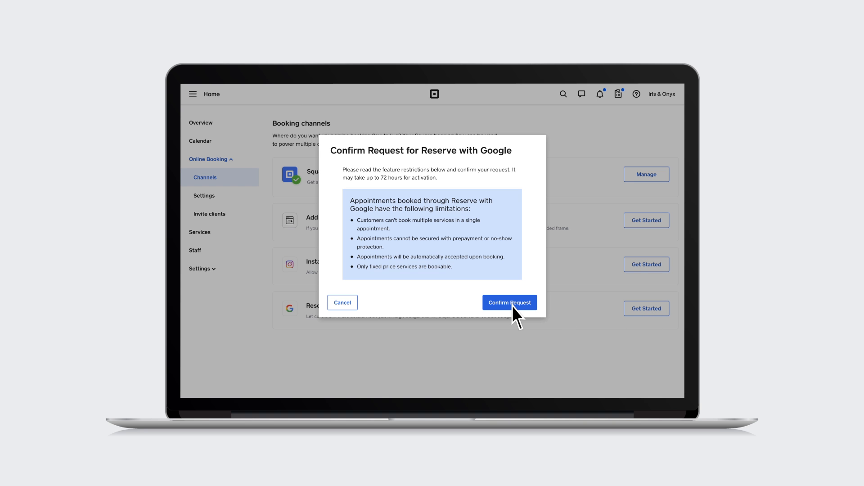
click(510, 303)
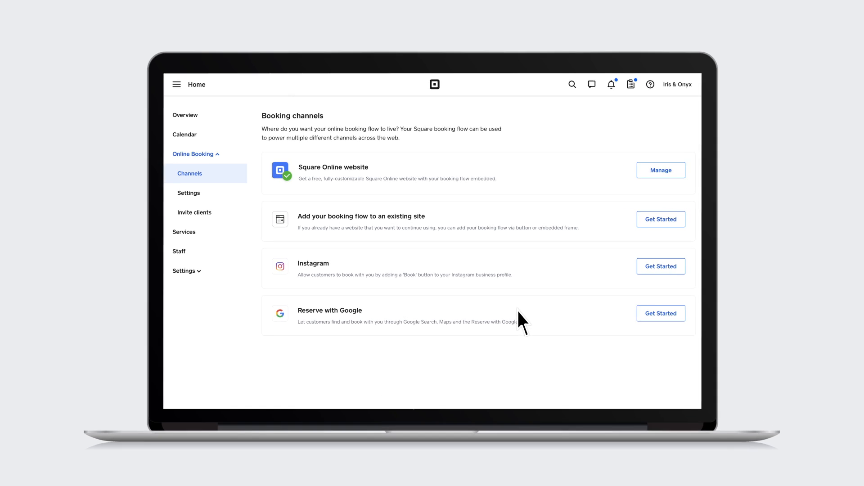